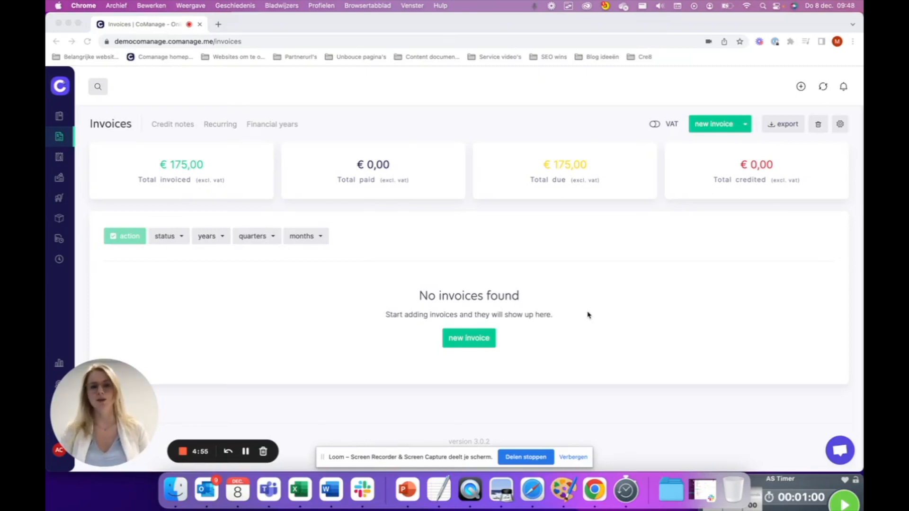
pyautogui.moveTo(765, 442)
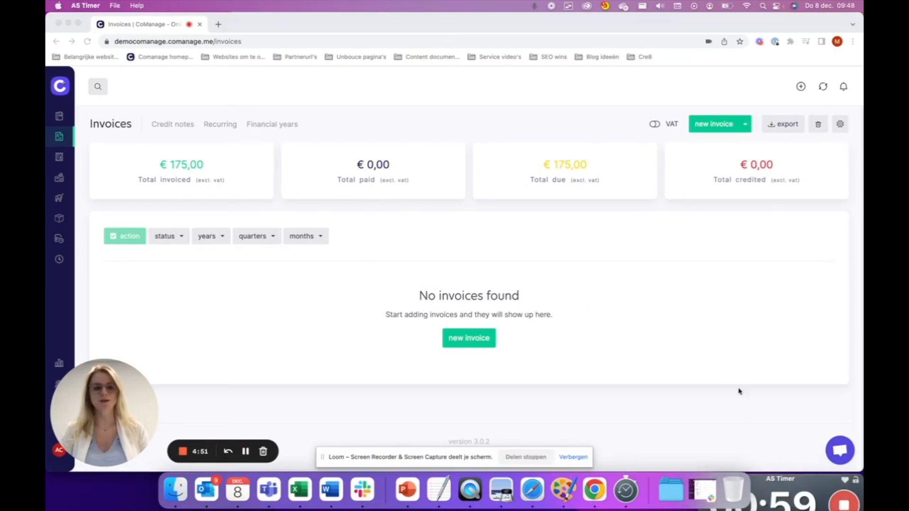
# - Start a new invoice from the empty invoices overview
pyautogui.click(714, 124)
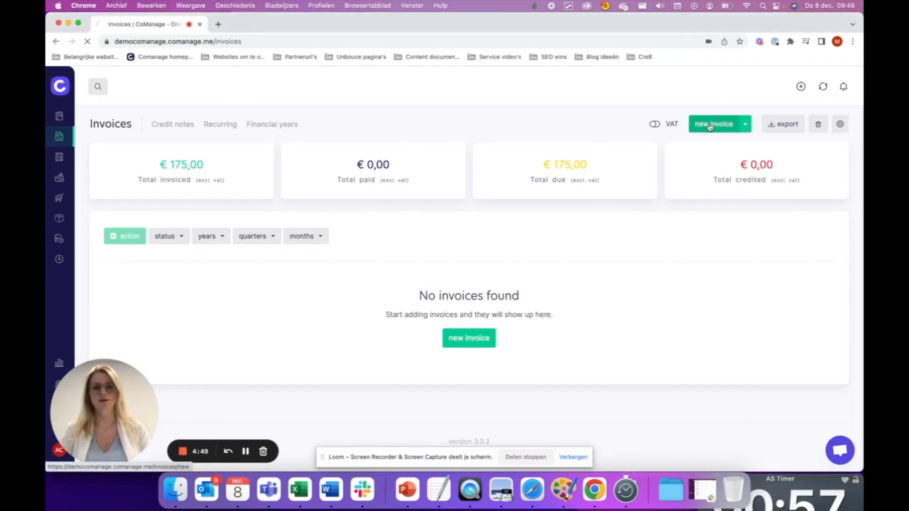
# - Title the draft invoice 'CoManage' and set its language to English
pyautogui.click(715, 124)
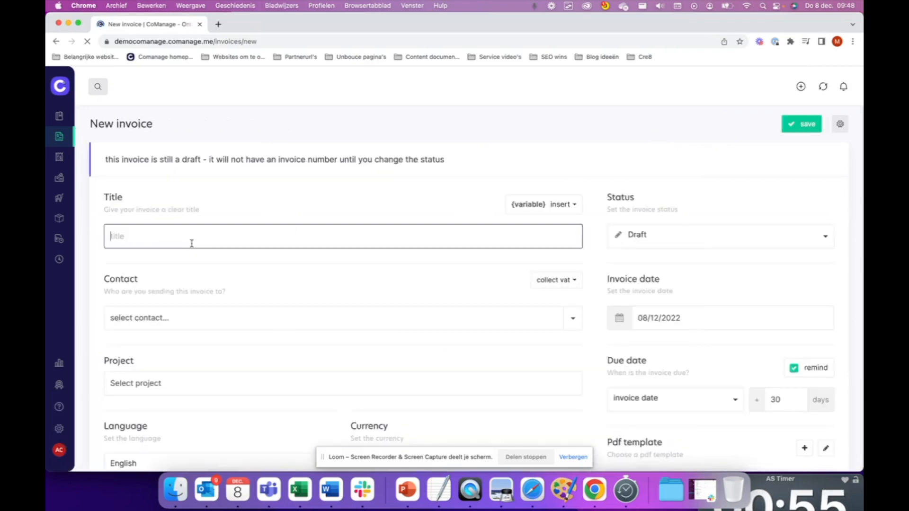
pyautogui.write('CoManage')
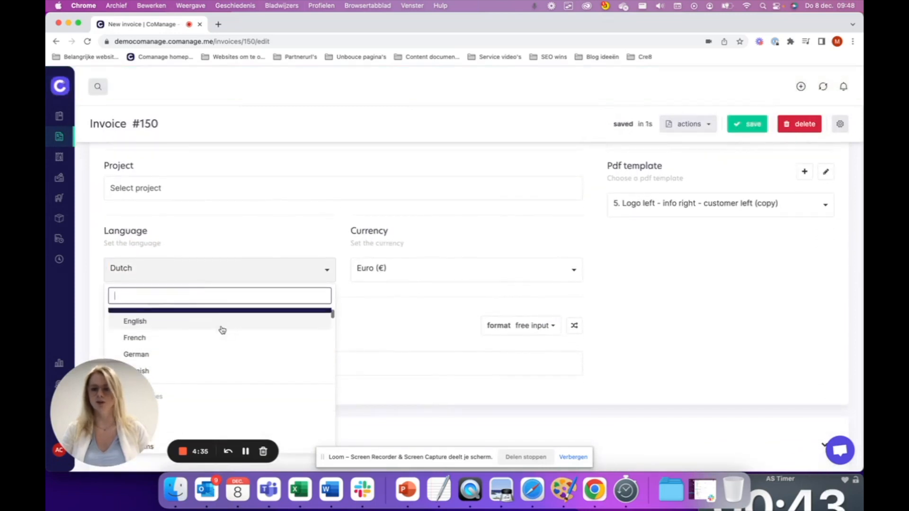
pyautogui.click(135, 322)
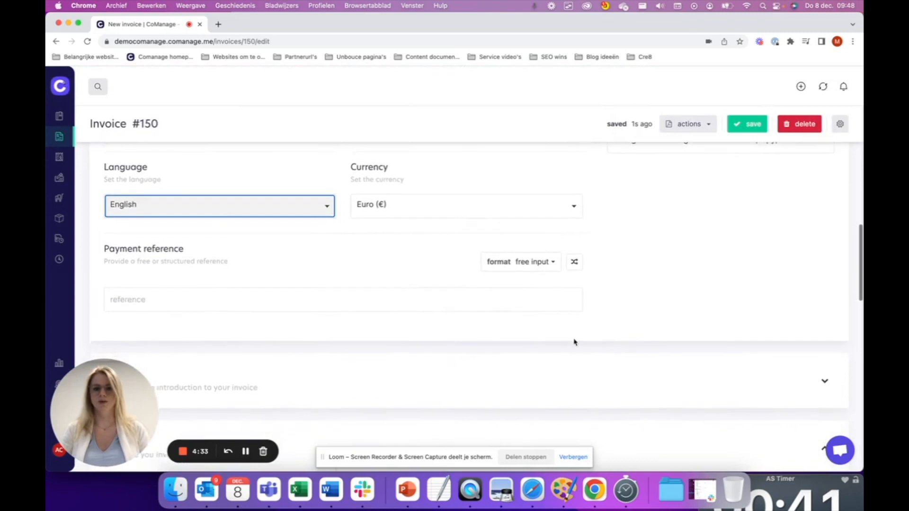
# - Add a regular line 'CoManage Starter Package' priced 175,00 excl. VAT
pyautogui.scroll(-3)
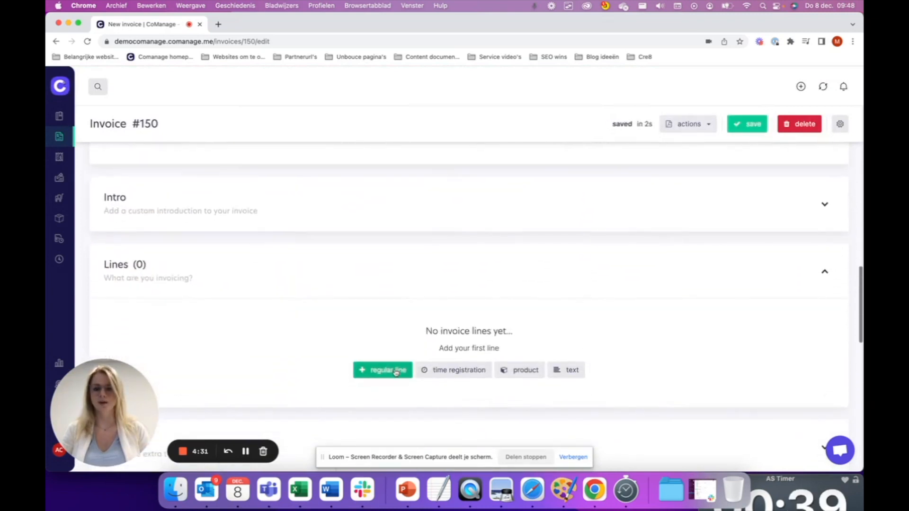
pyautogui.click(383, 370)
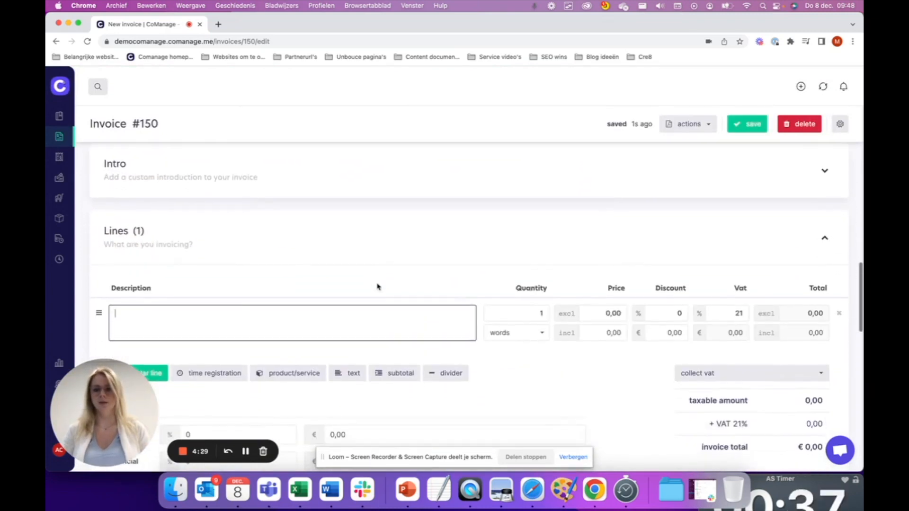
pyautogui.write('CoManage')
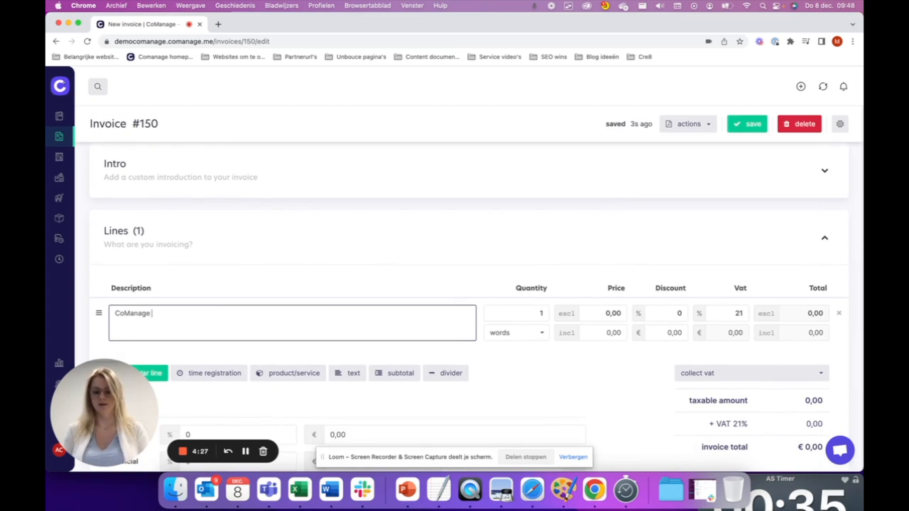
pyautogui.write('Starter Package')
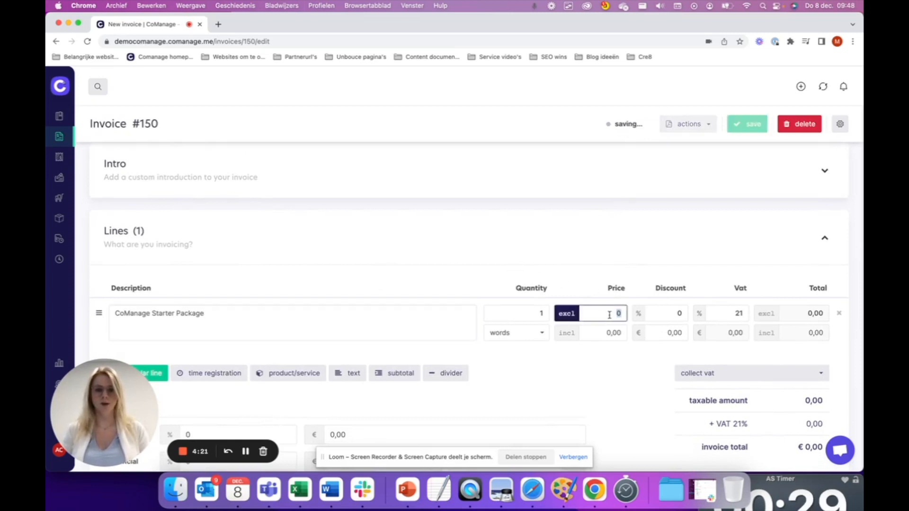
pyautogui.write('175,00')
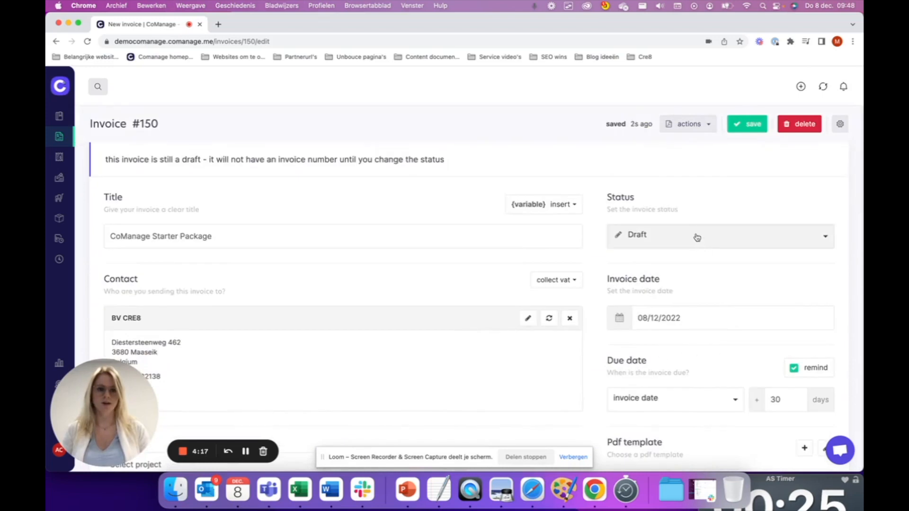
# - Set the invoice status to Pending and save, giving number FA2022-0001
pyautogui.click(720, 236)
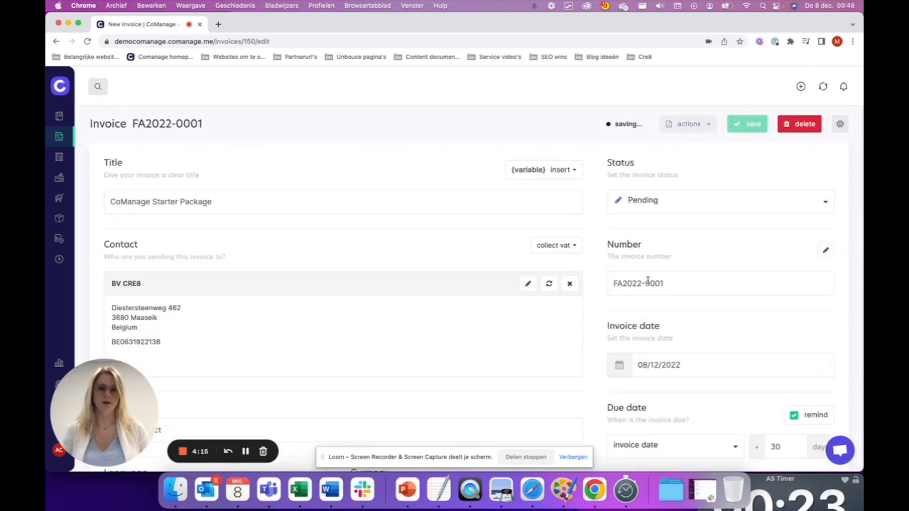
pyautogui.click(747, 123)
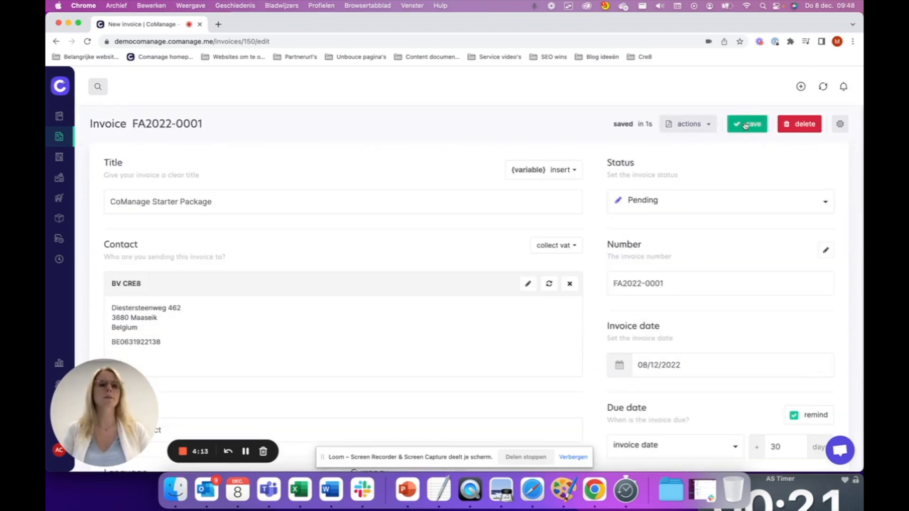
pyautogui.click(747, 124)
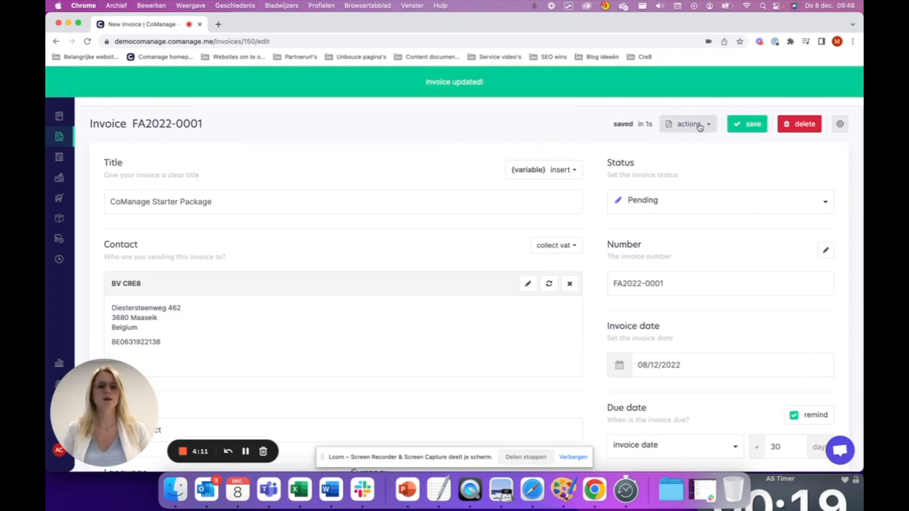
# - Preview the FA2022-0001 PDF, check the € 211,75 total, and close it
pyautogui.click(688, 124)
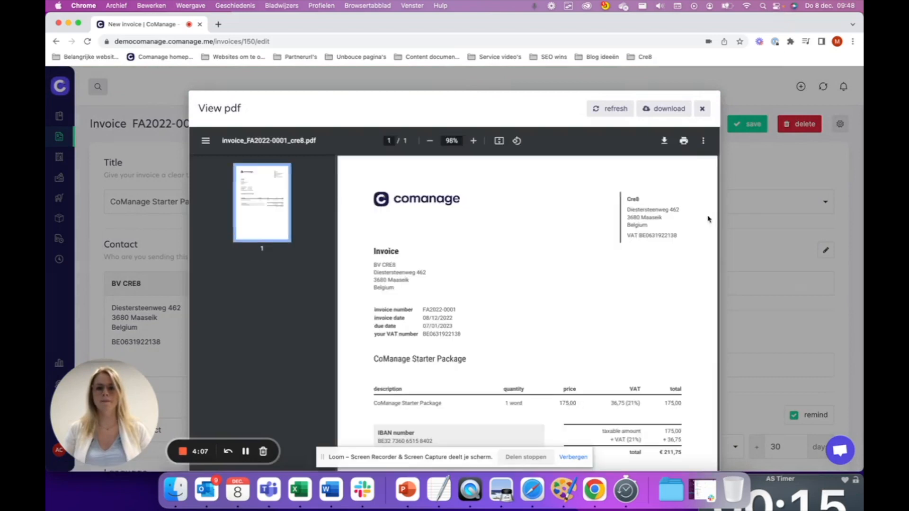
pyautogui.scroll(-3)
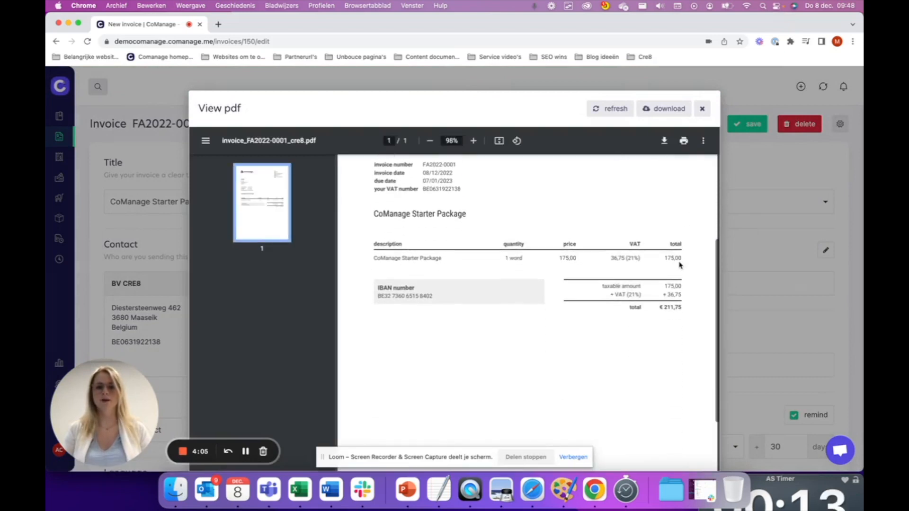
pyautogui.click(702, 108)
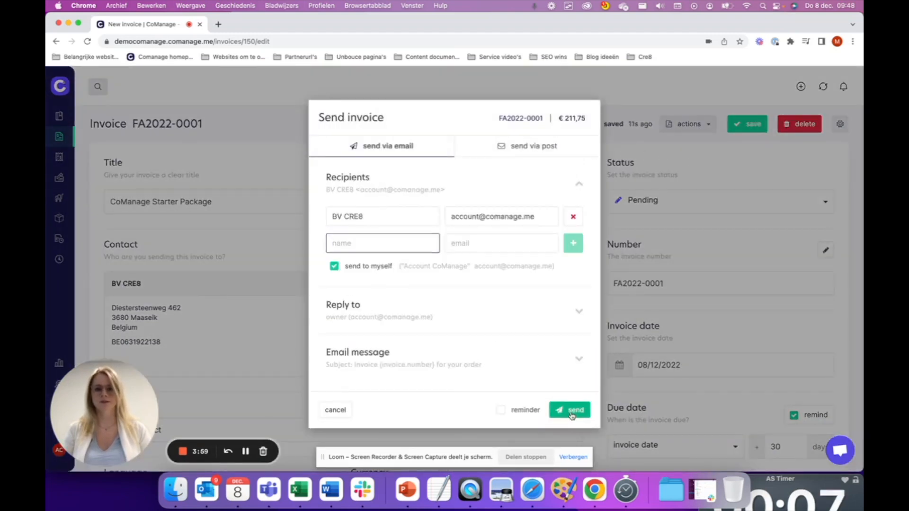
# - Email invoice FA2022-0001 to BV CRE8 using the prefilled recipient
pyautogui.click(570, 410)
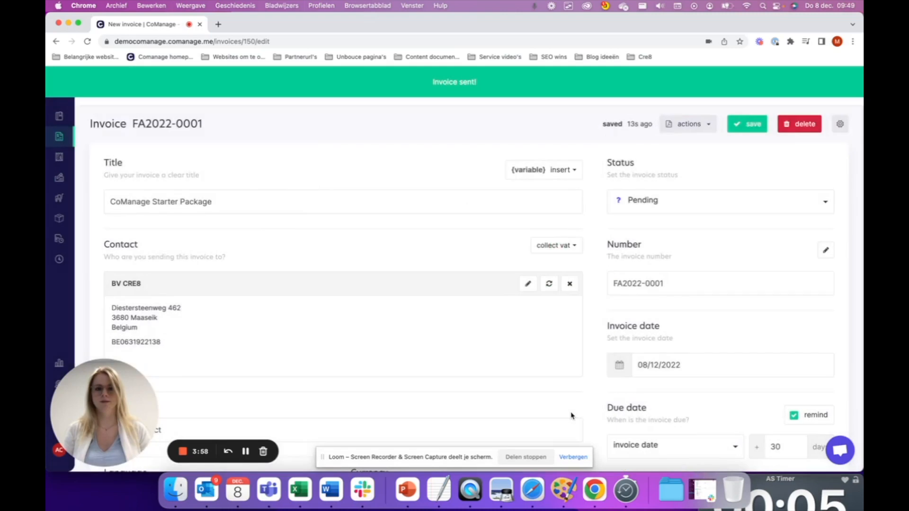